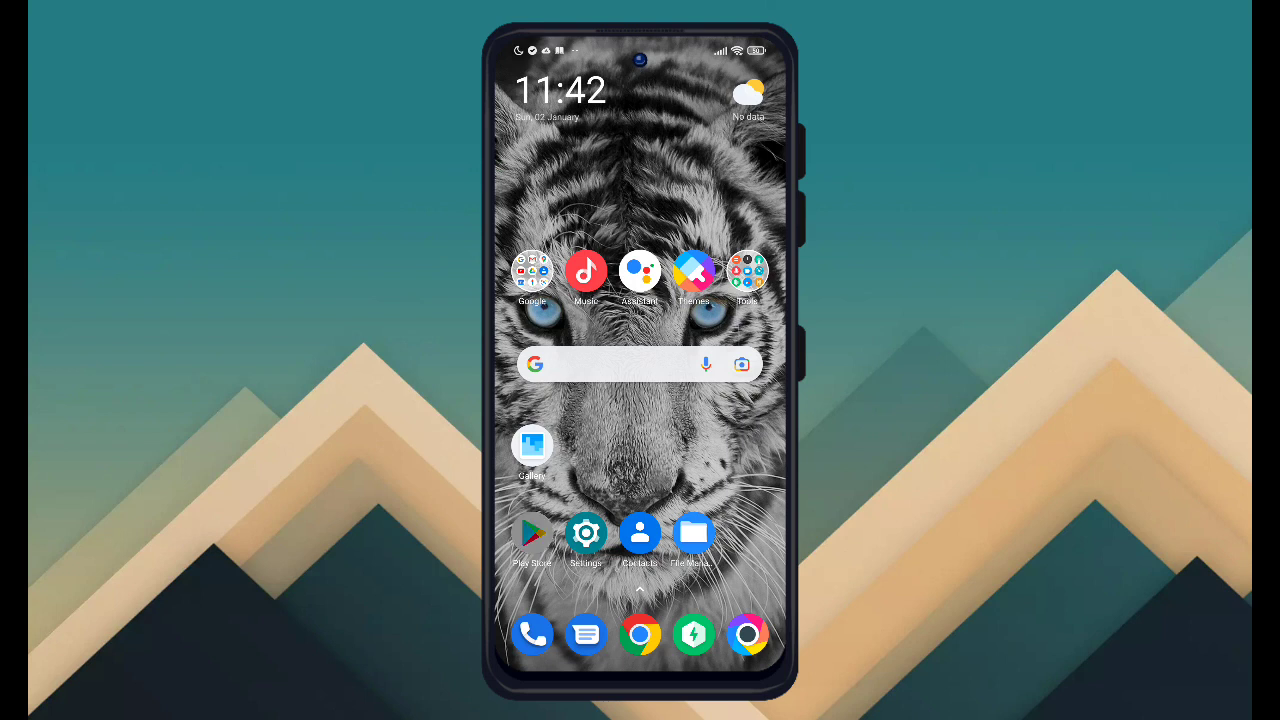
Launch the Google Play Store from the Android home screen.
click(532, 532)
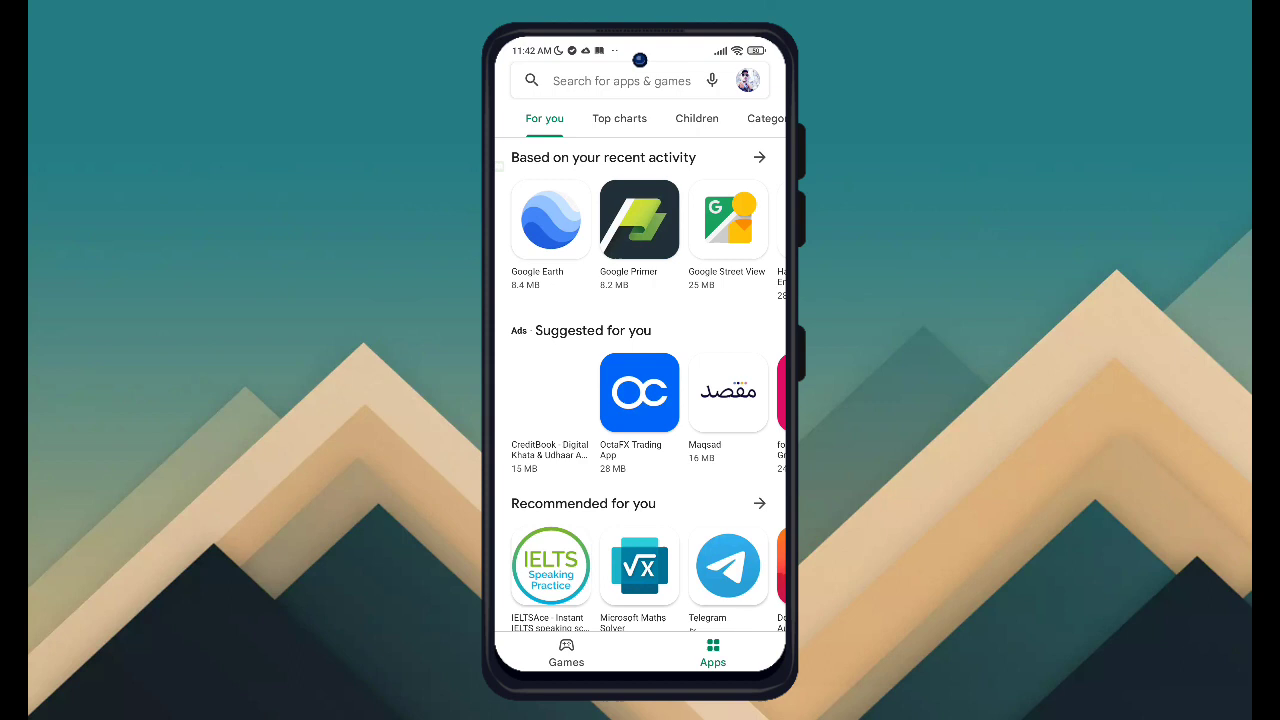
Search the Play Store for 'diskdigger' to find DiskDigger photo recovery.
click(620, 80)
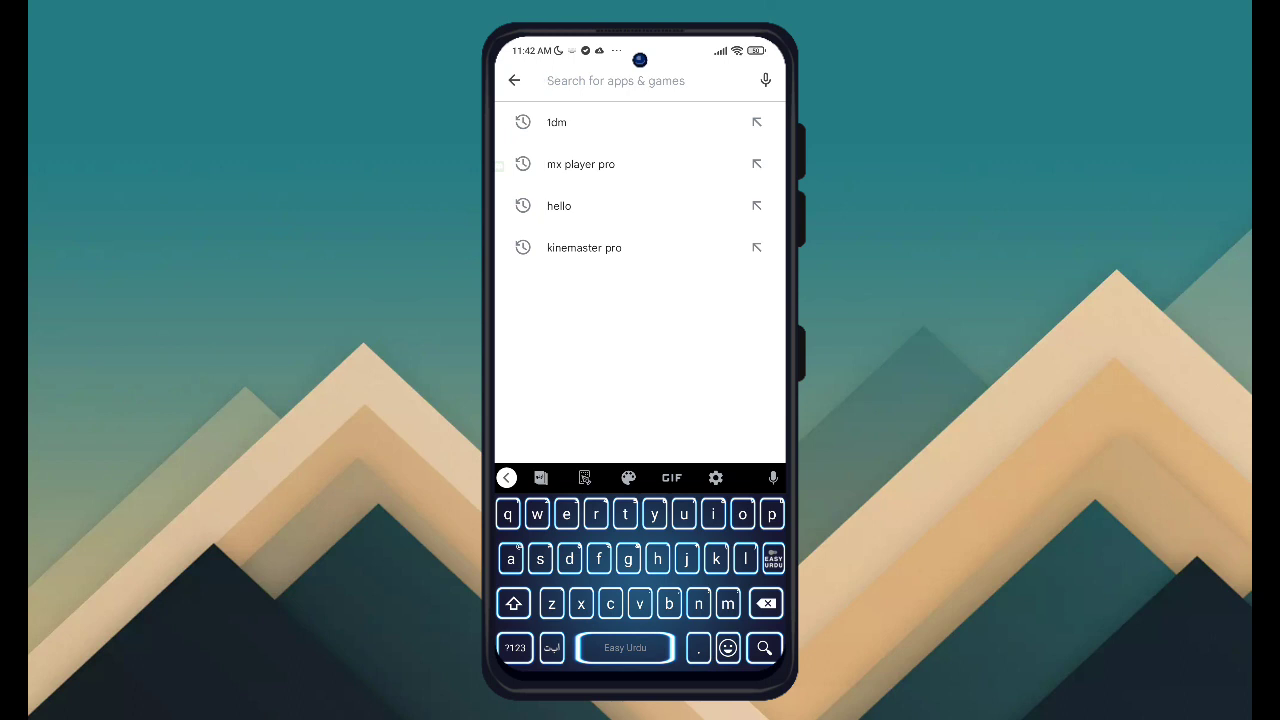
text(diskdigger)
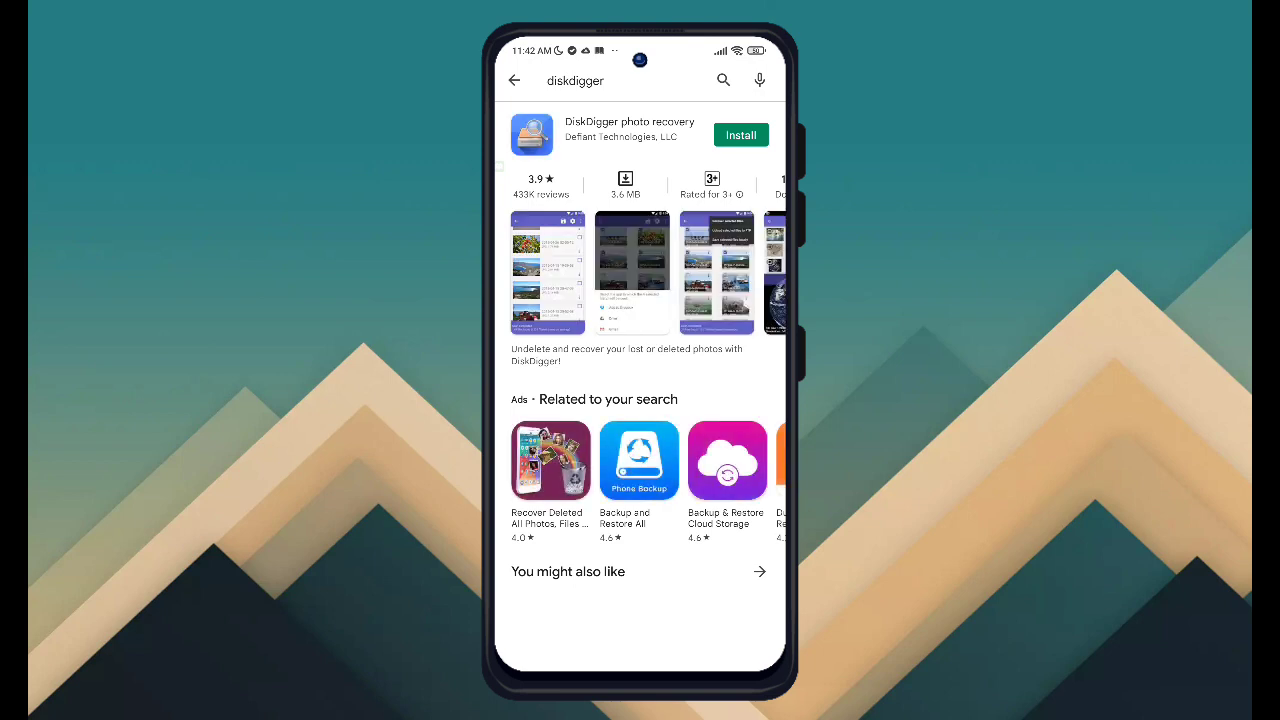
Install DiskDigger photo recovery from its Play Store listing.
click(740, 135)
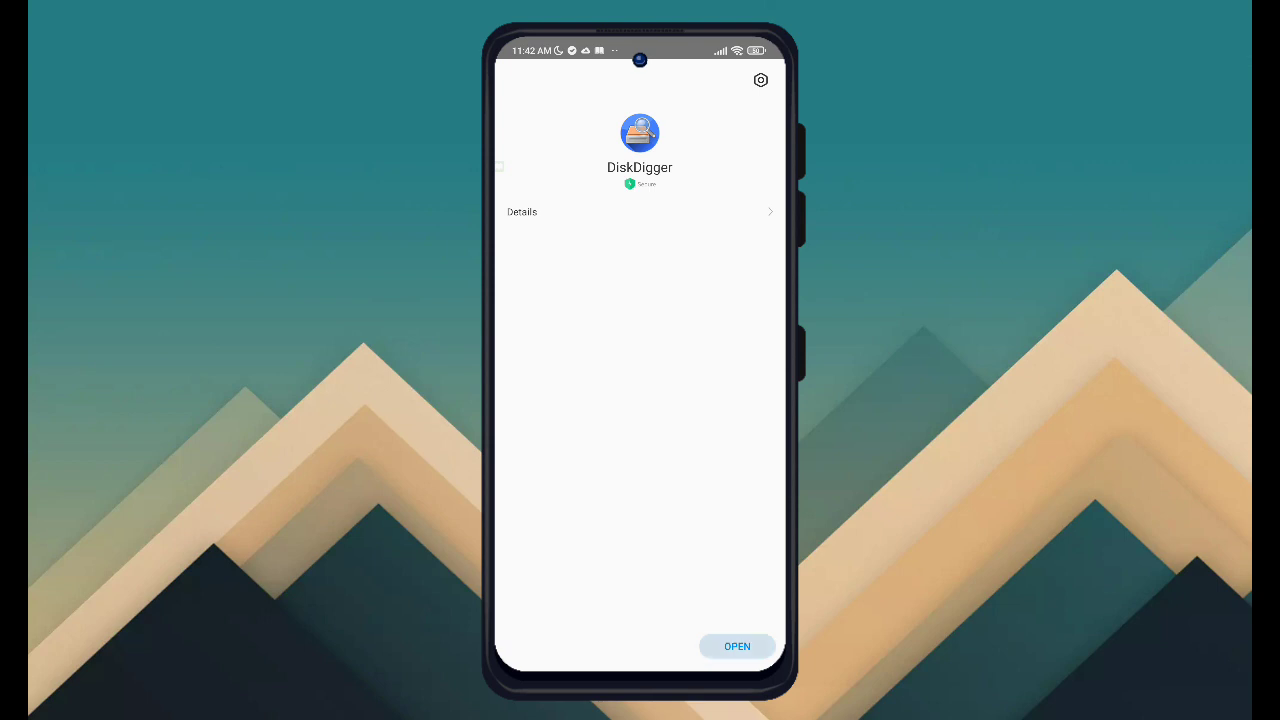
Open DiskDigger and get past the startup screen to the scan options.
click(737, 646)
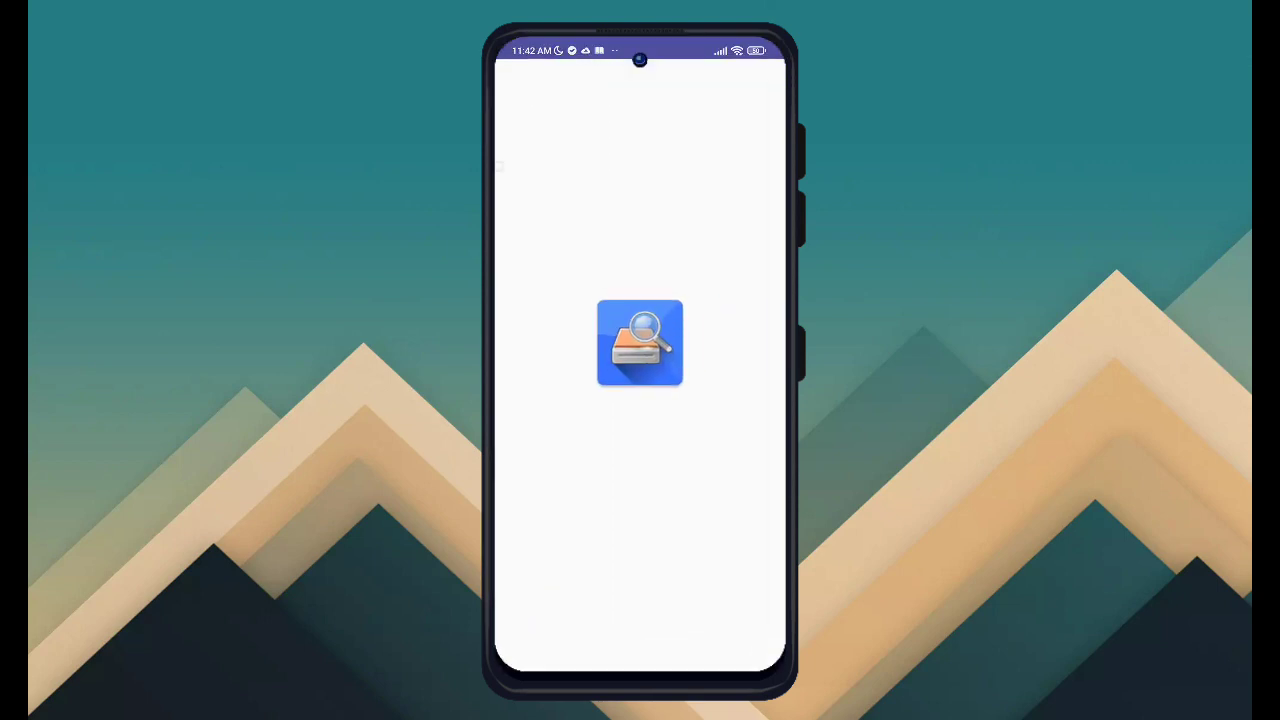
click(640, 343)
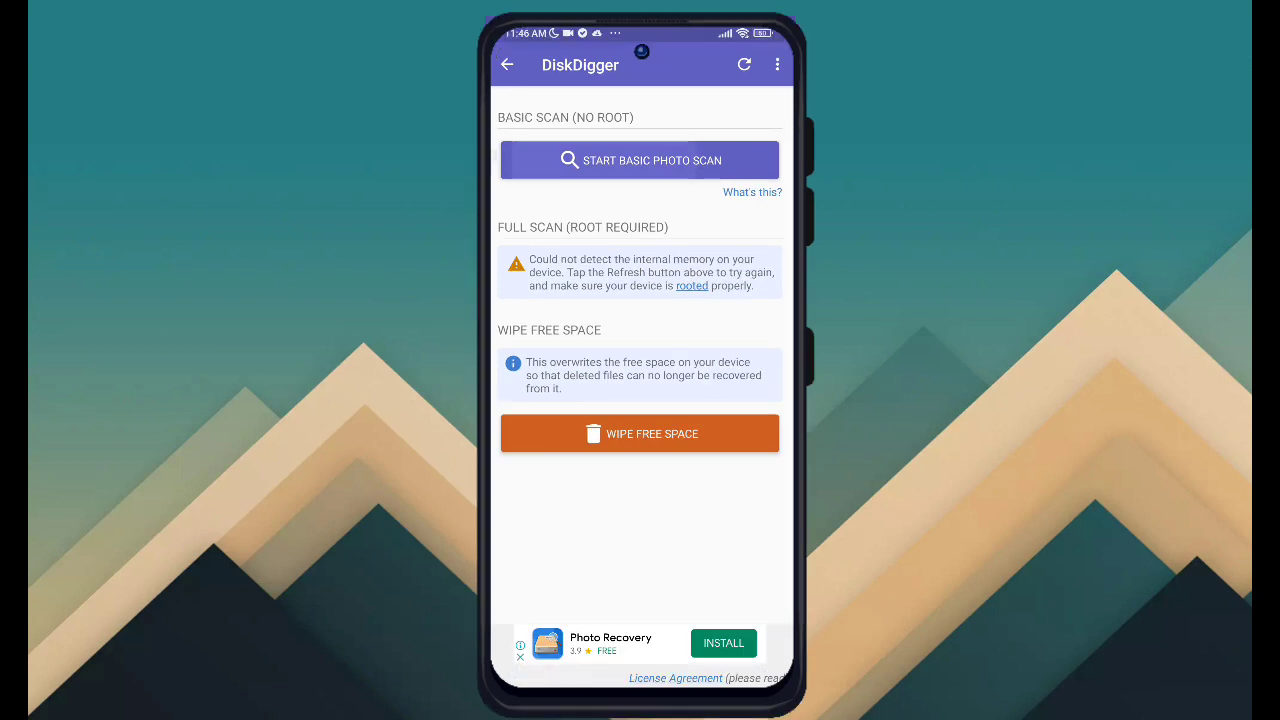
Start a basic photo scan, granting DiskDigger access to photos and media.
click(640, 160)
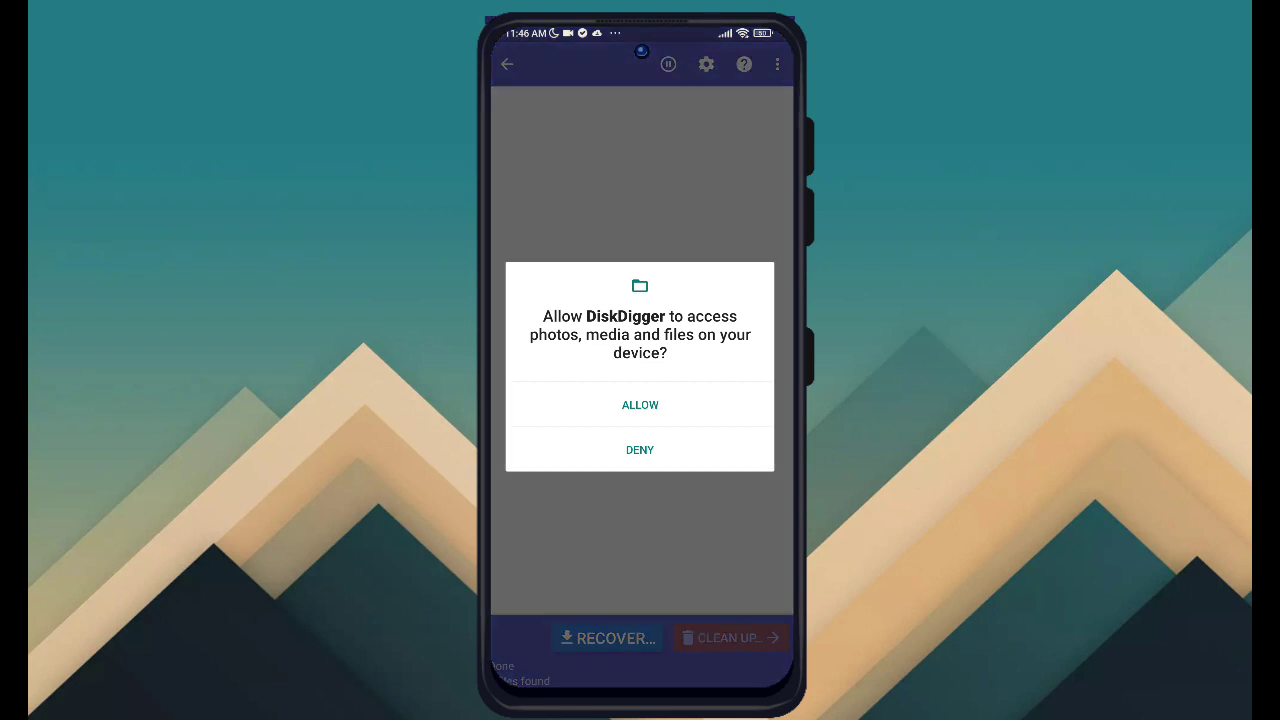
click(639, 404)
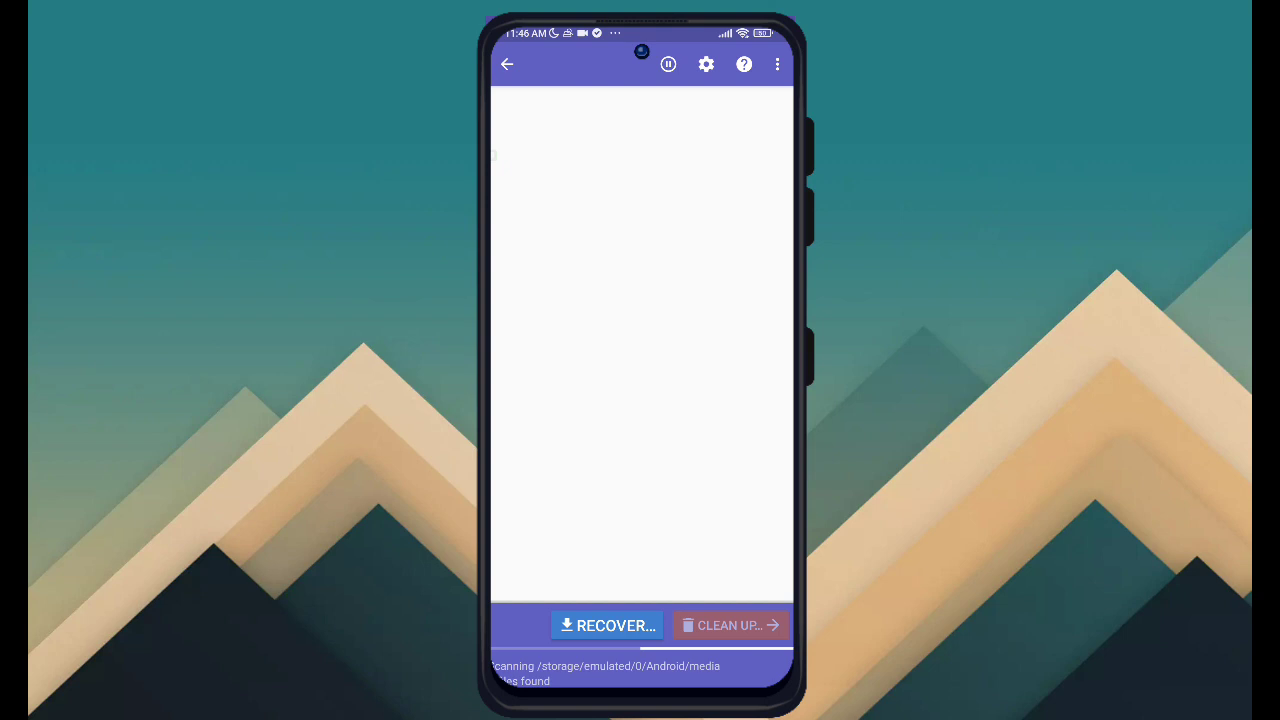
Leave the finished scan, discarding its two JPG results, to the main screen.
click(744, 64)
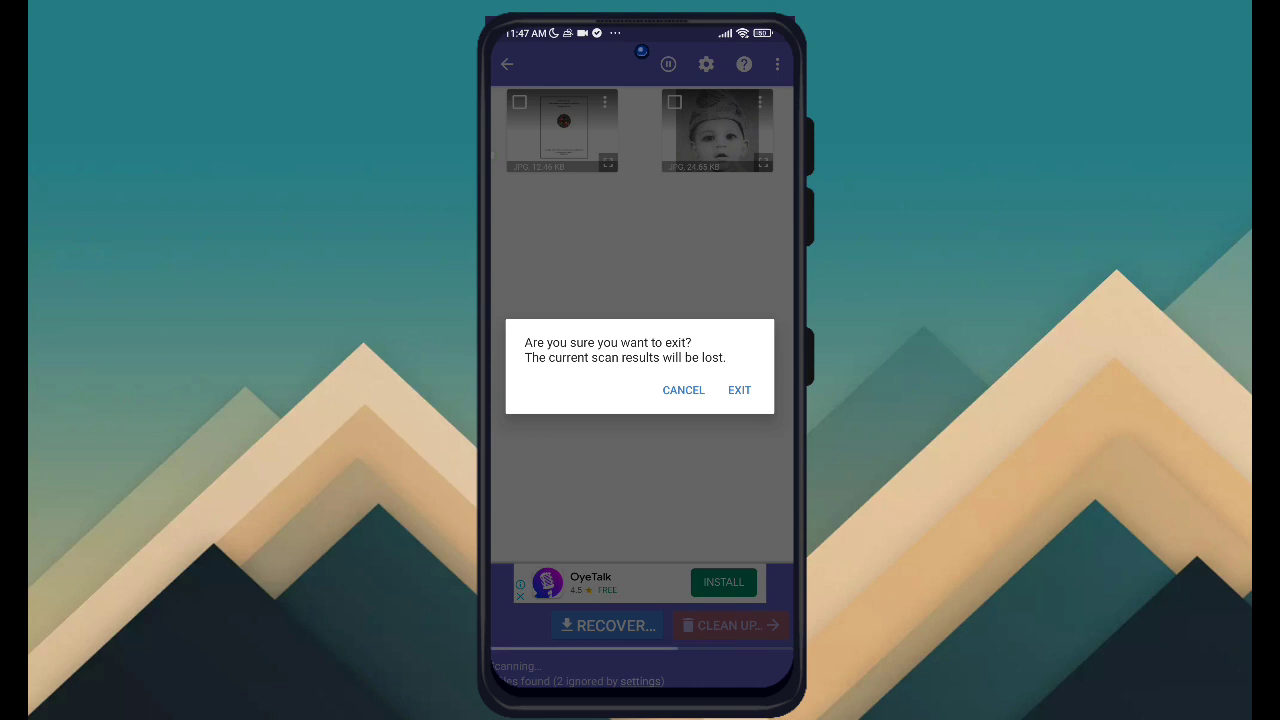
click(739, 390)
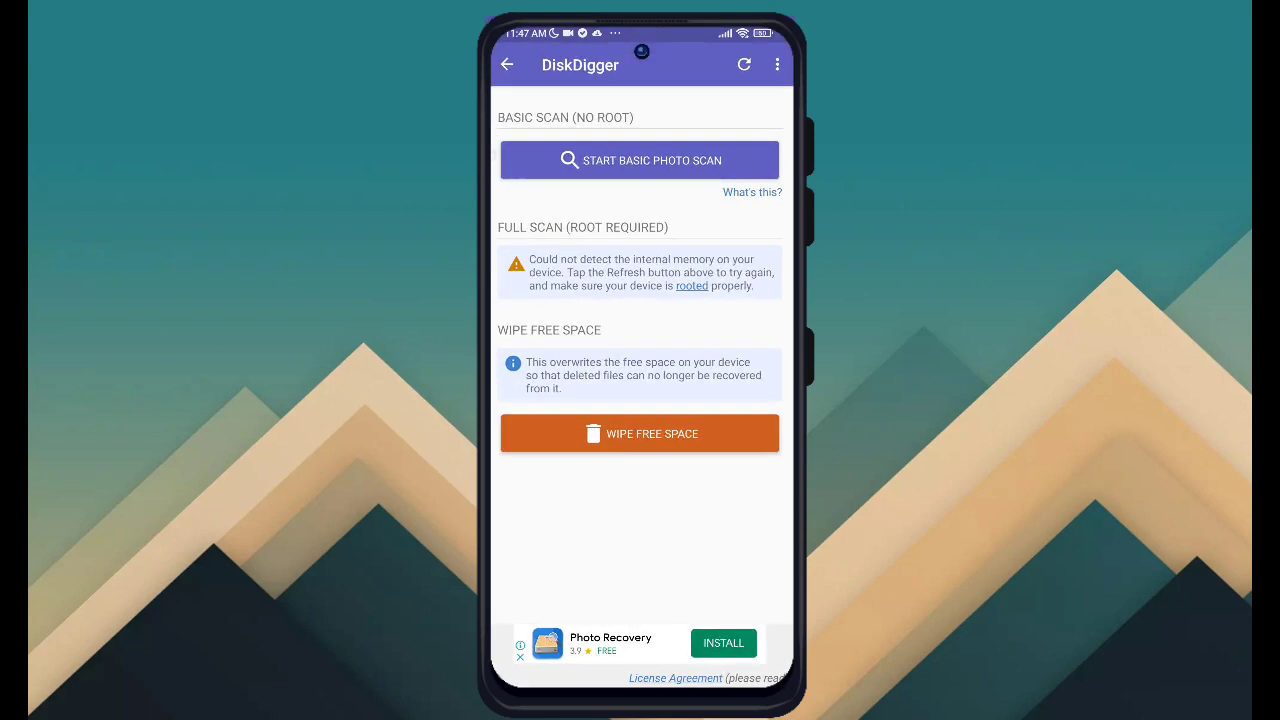